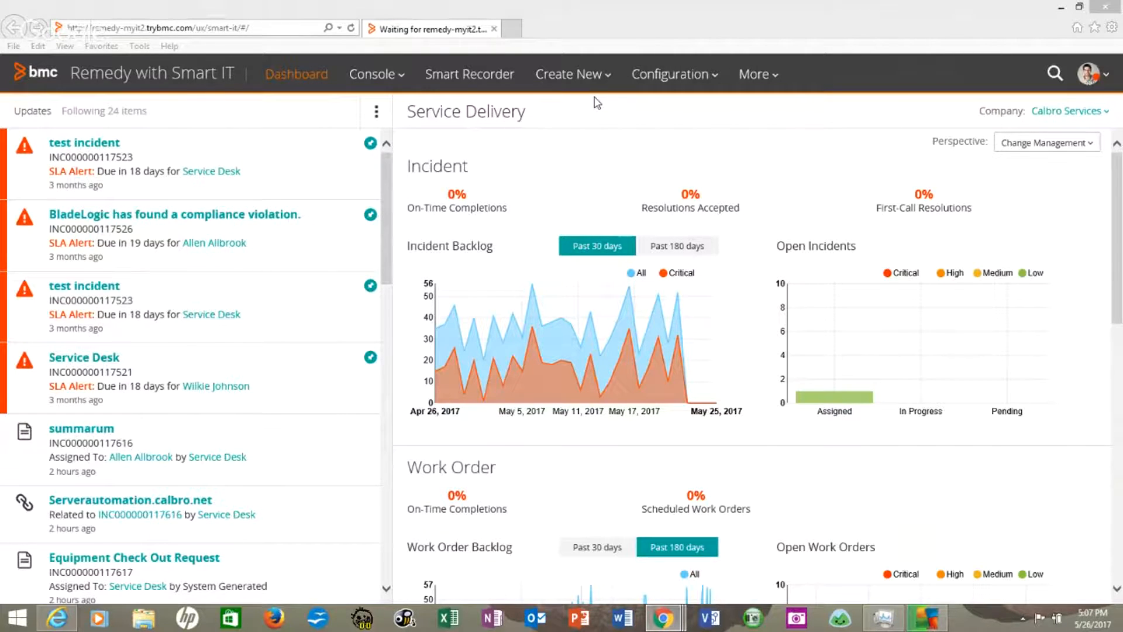
mouse_move(614, 85)
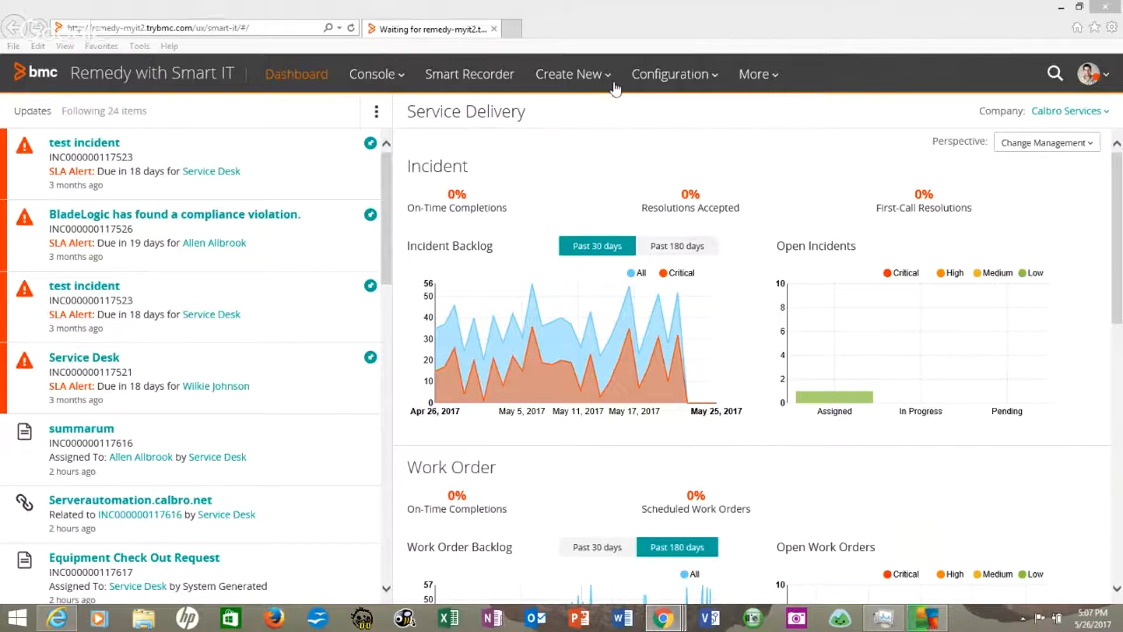
Start a new Known Error record from the Create New menu.
left_click(572, 73)
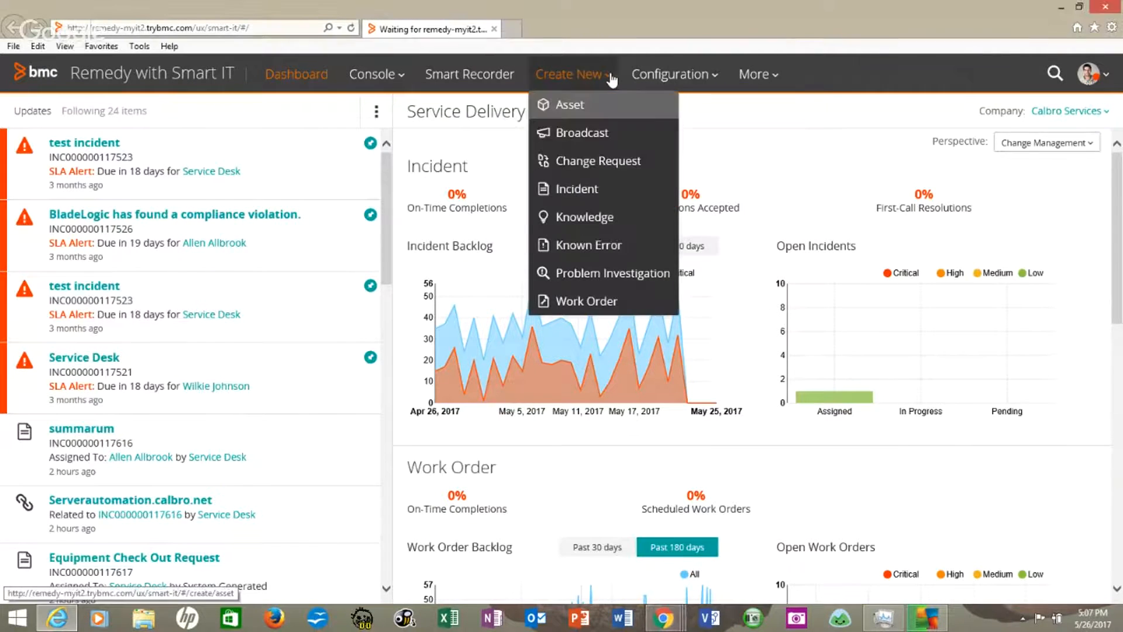
mouse_move(589, 245)
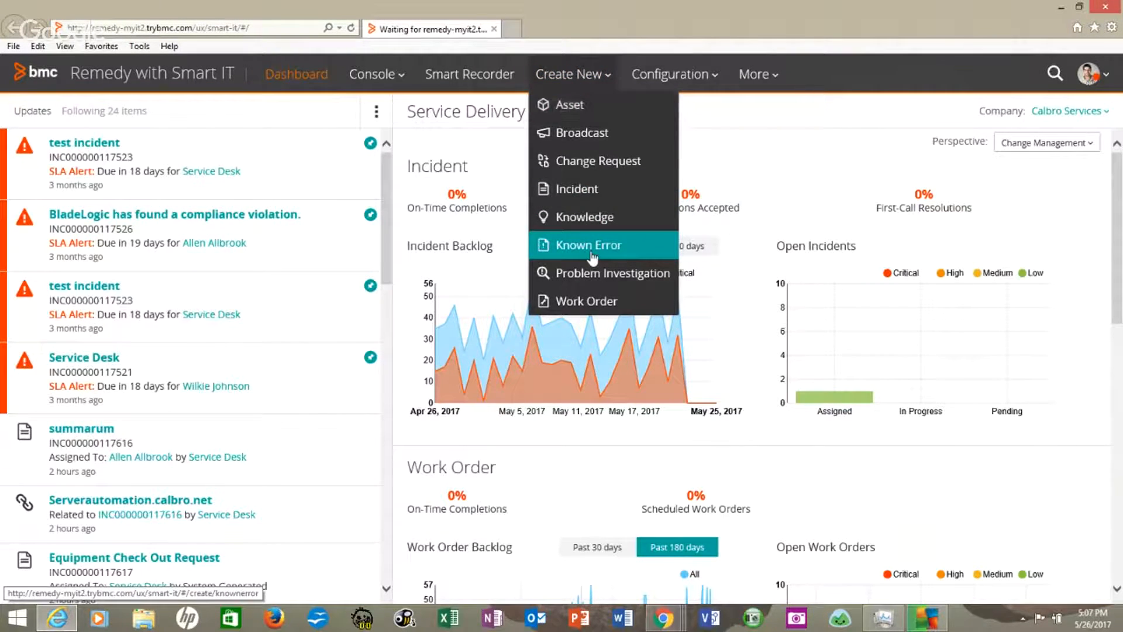
left_click(589, 245)
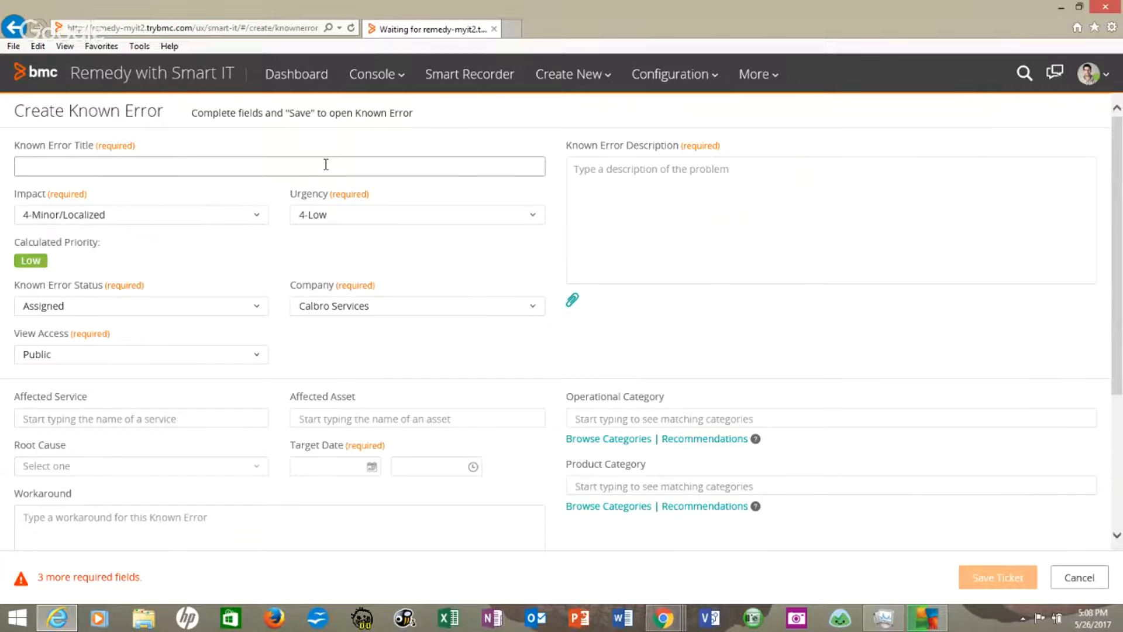
Enter the title 'Application XYZ will not communicate with Application ABC' and begin the description.
type("aPP")
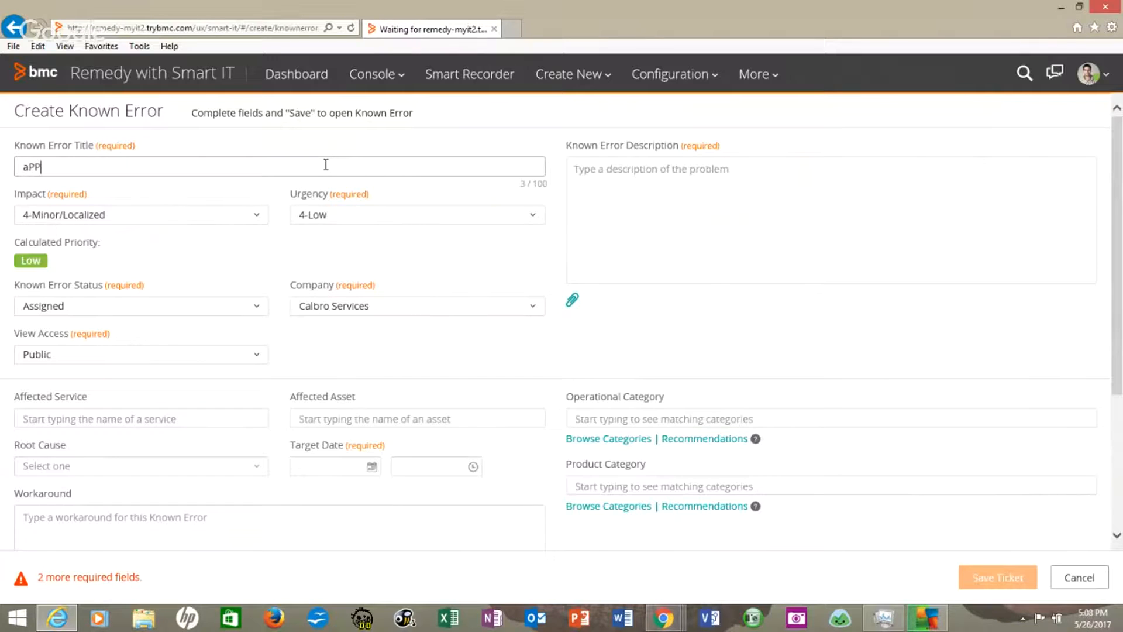
type("PLIATION")
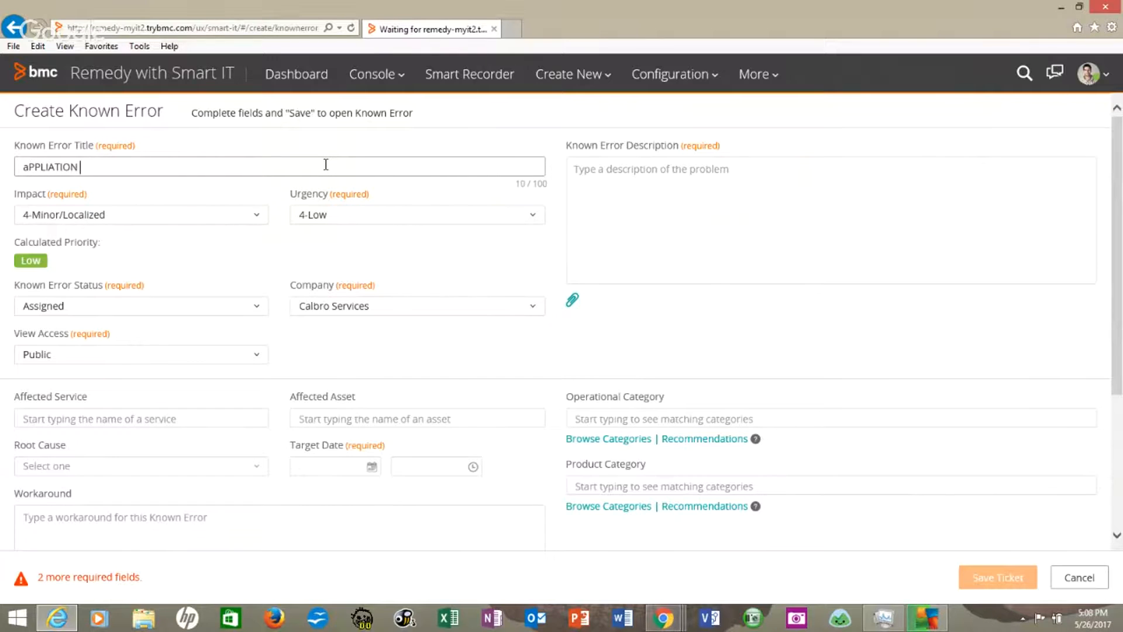
type("xyz")
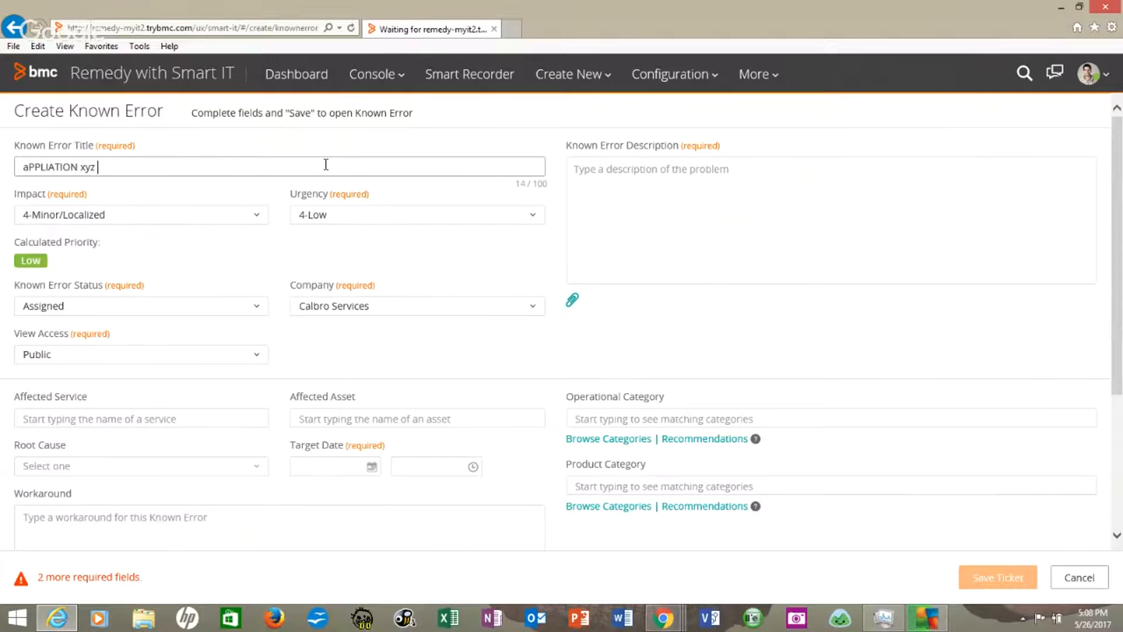
type("WILL")
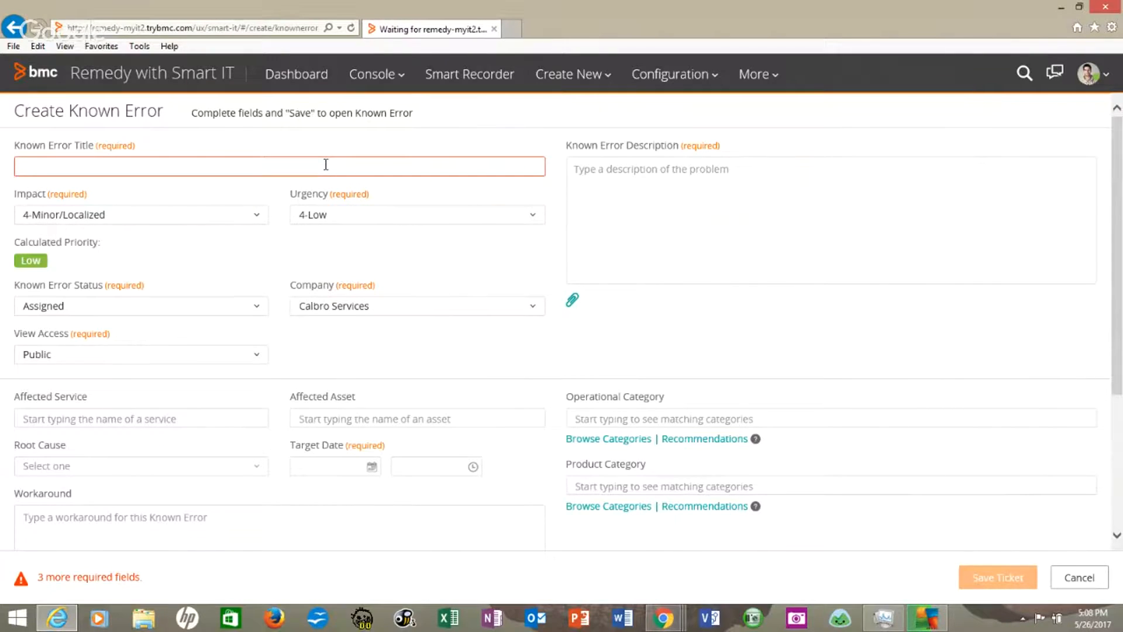
type("Application XYZ will n")
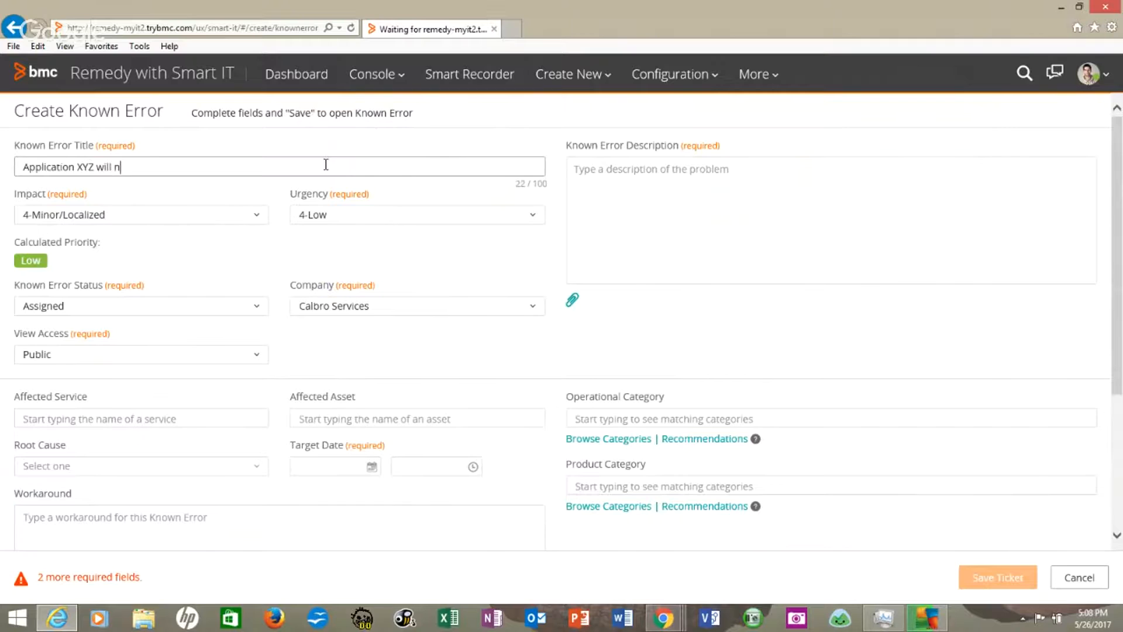
type("ot communicate with")
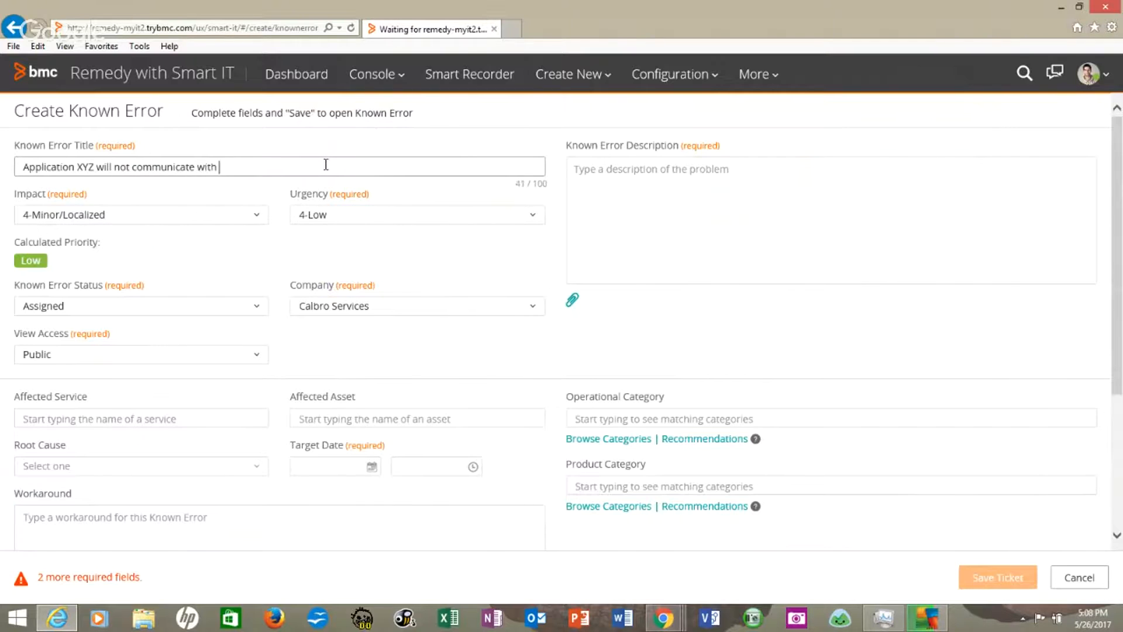
type("Application ABC")
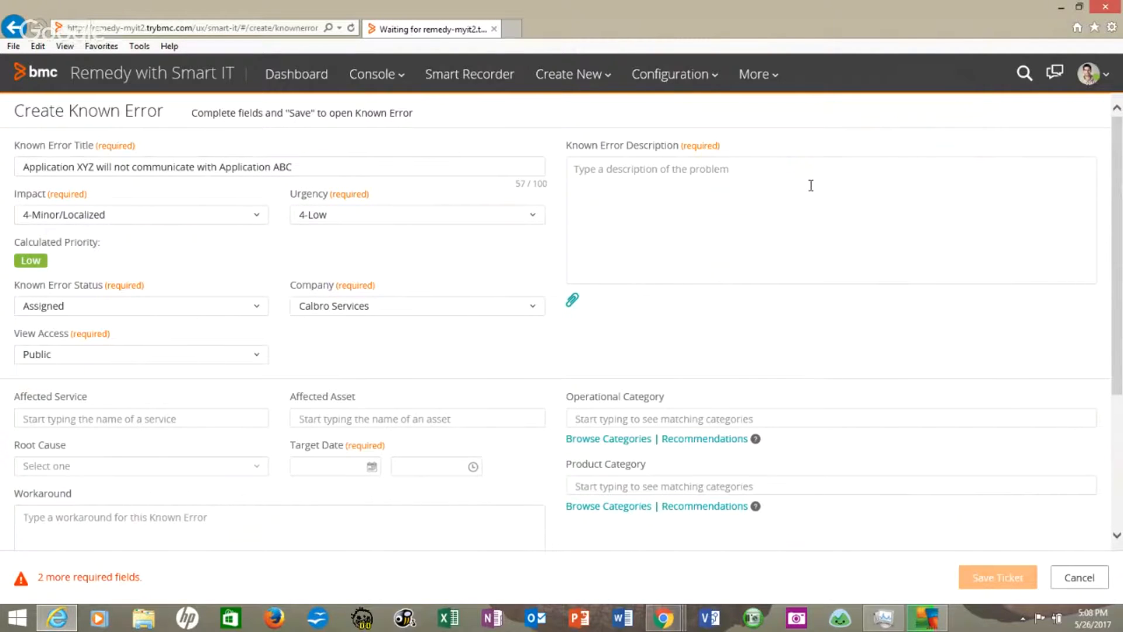
type("TES")
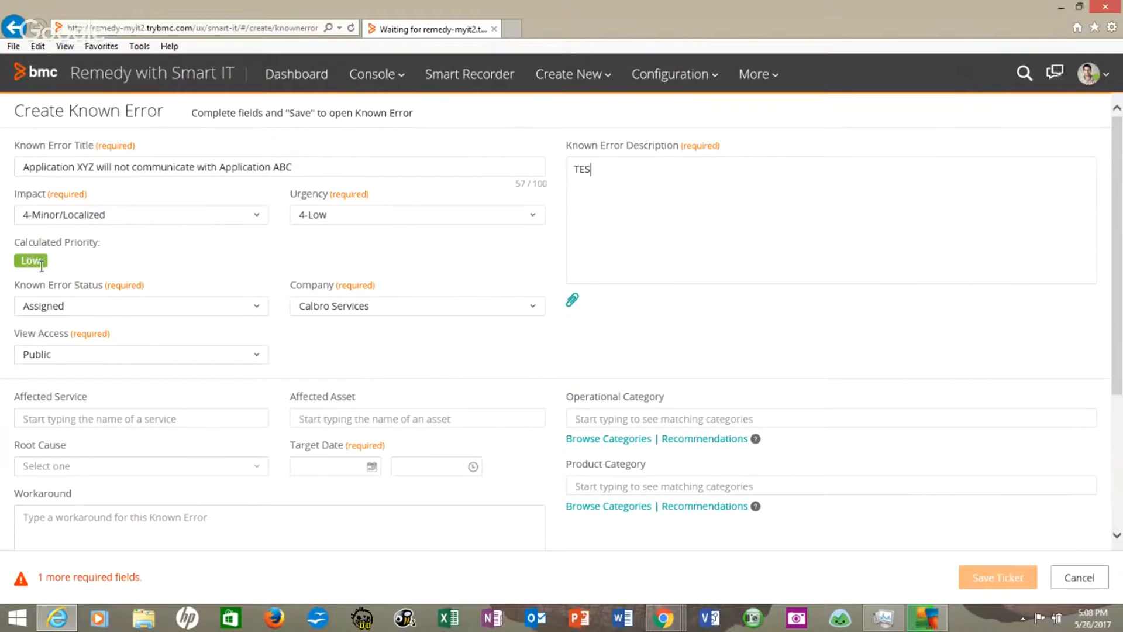
mouse_move(405, 306)
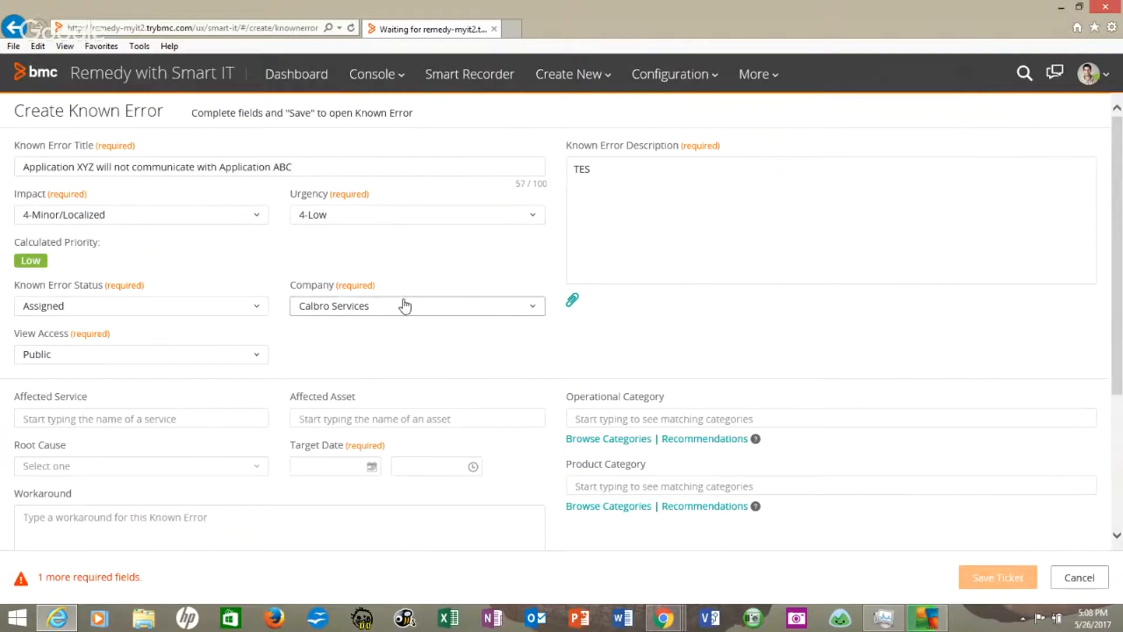
mouse_move(338, 313)
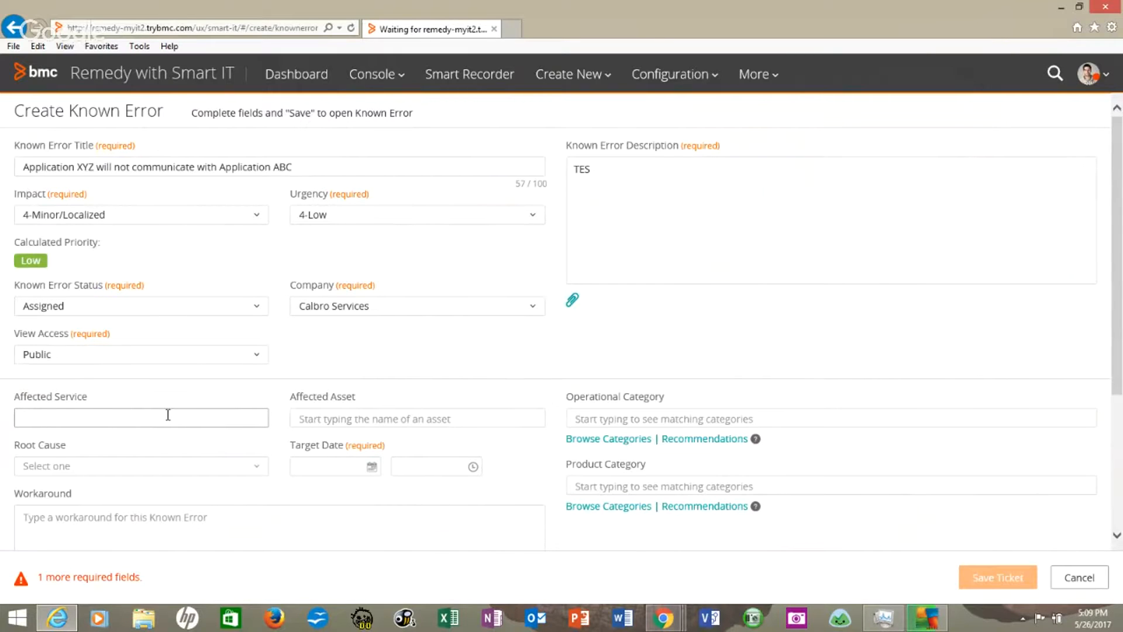
Set the affected service to Internet Access and the affected asset to Mickey-OSX Gateway.
type("Intern")
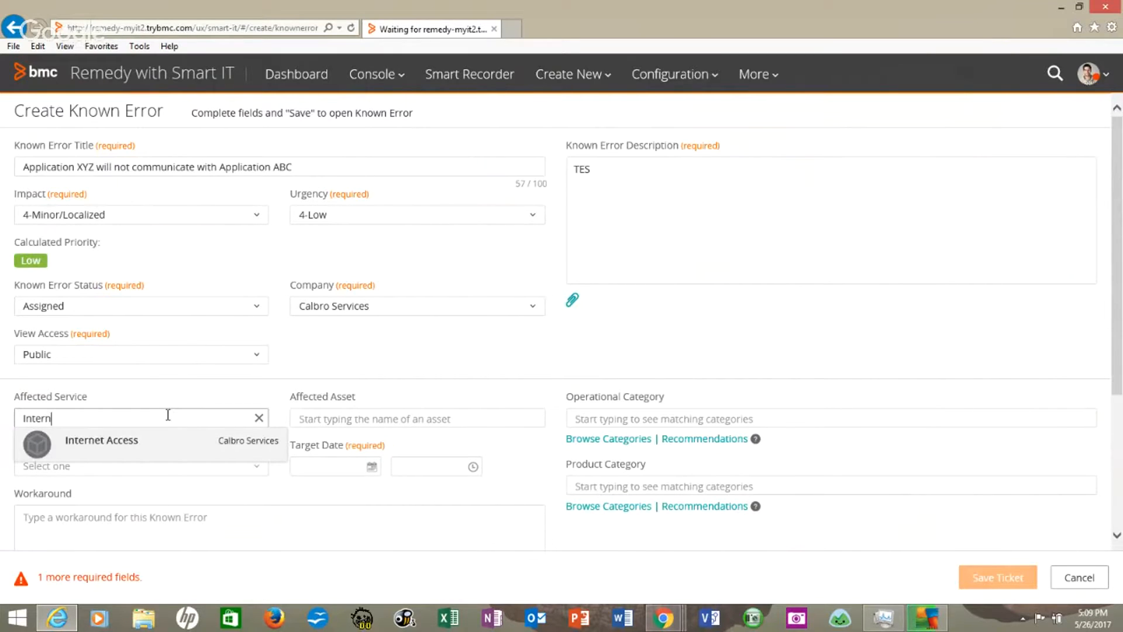
left_click(100, 440)
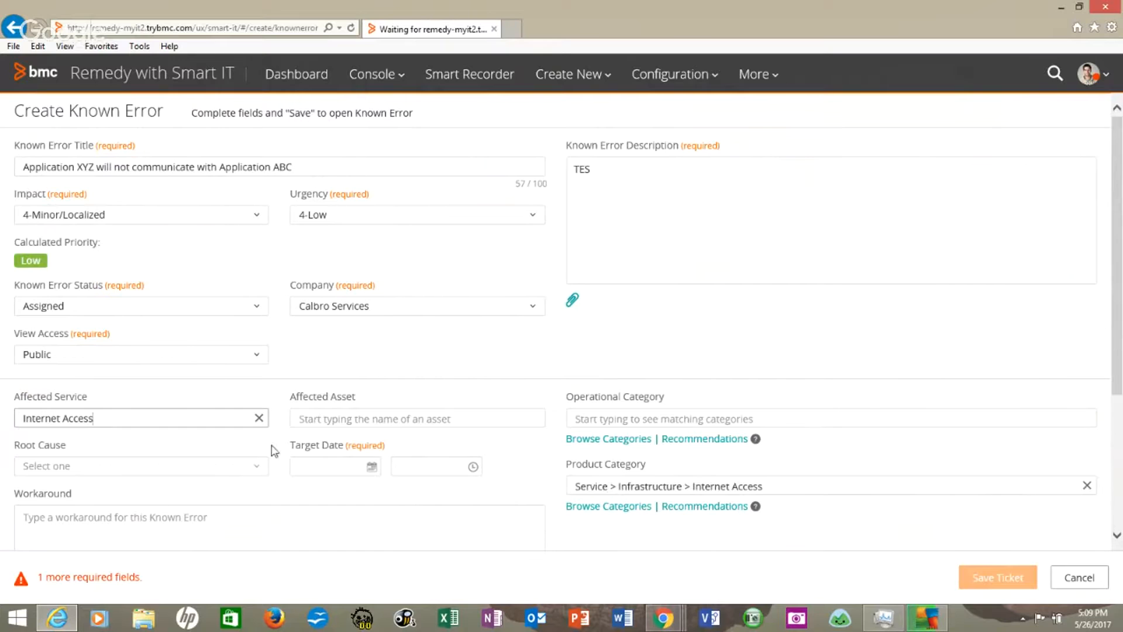
type("123")
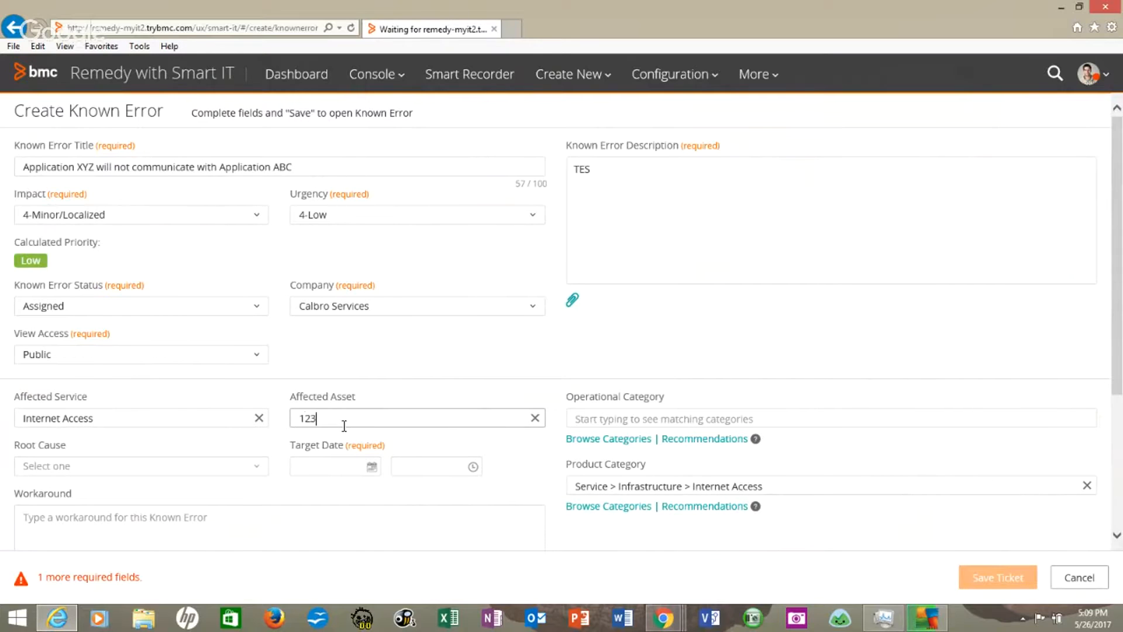
type("45")
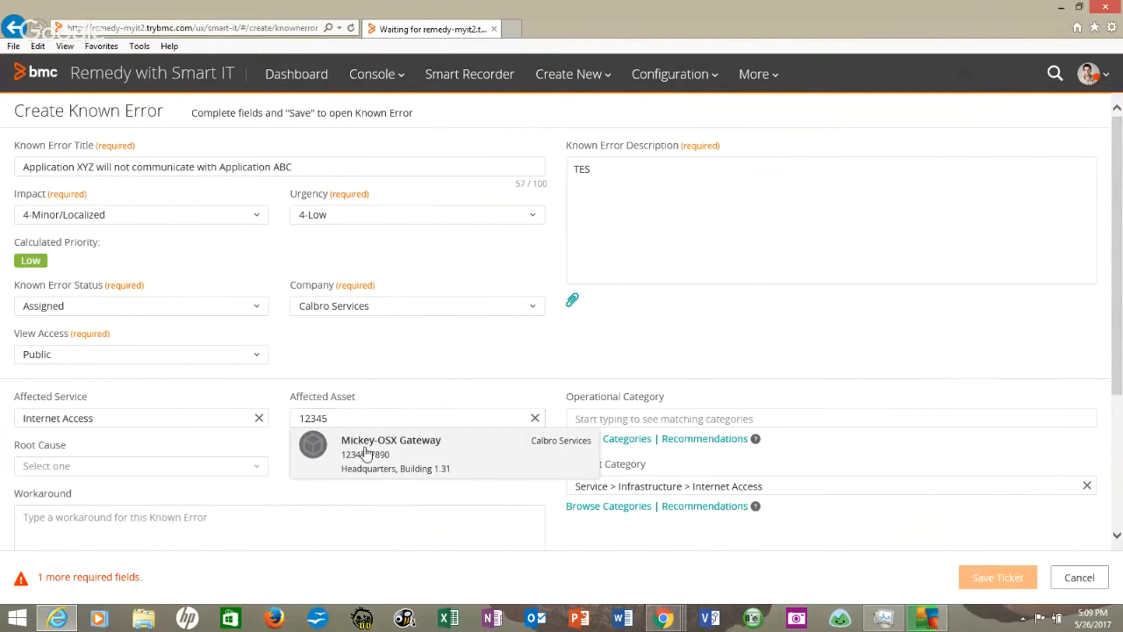
left_click(390, 453)
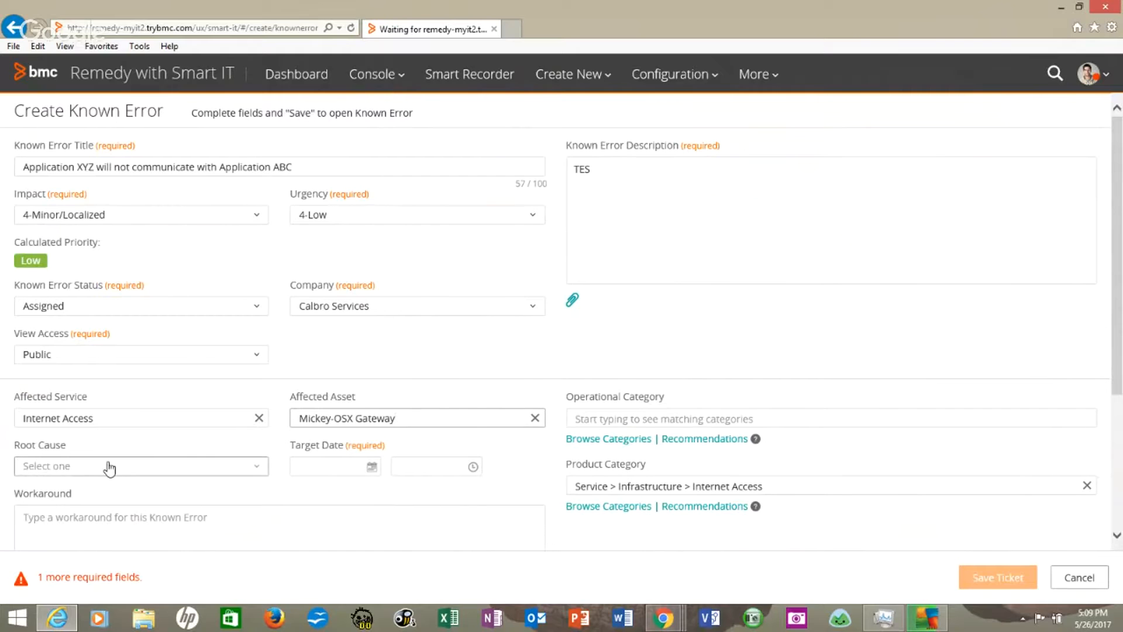
Set the root cause to Application Error and enter 'XYZ' as the workaround.
left_click(141, 466)
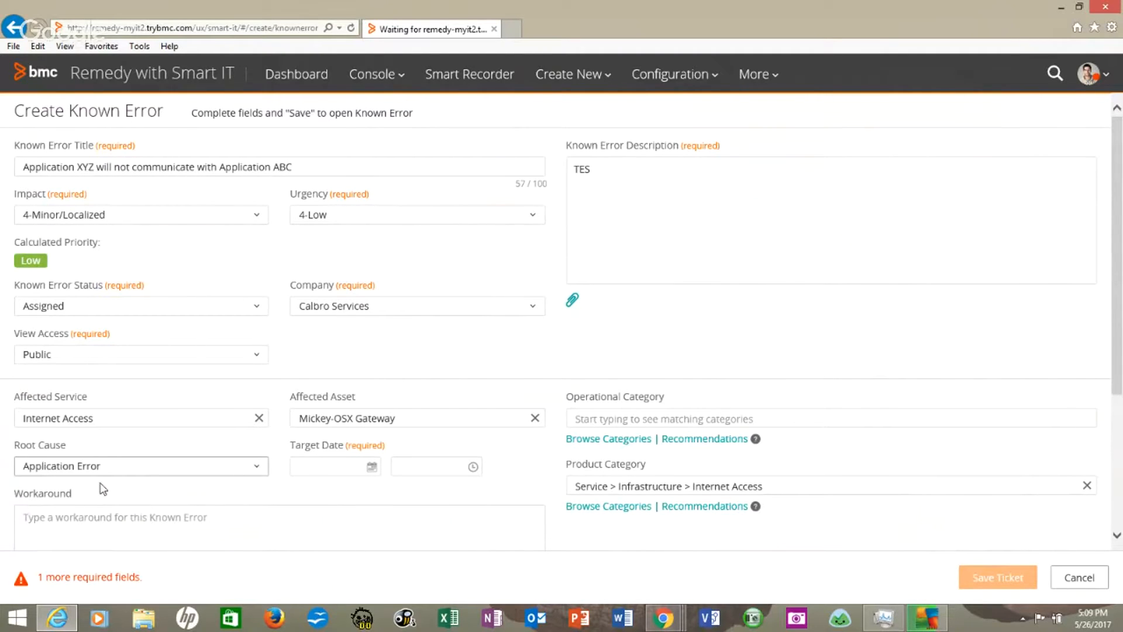
scroll("down", 3)
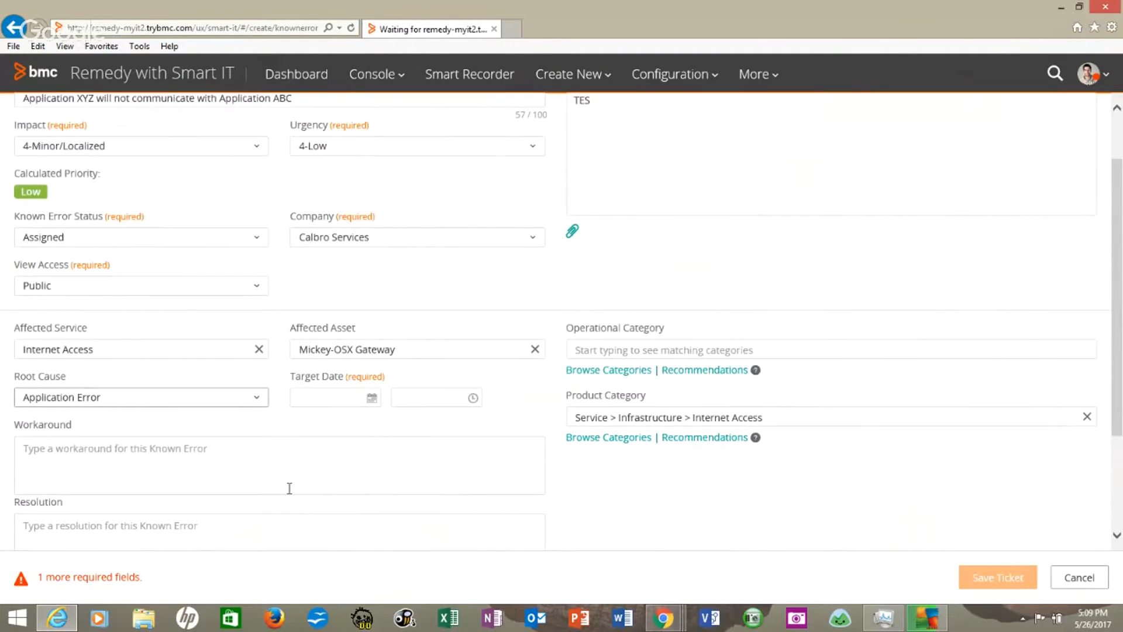
type("X")
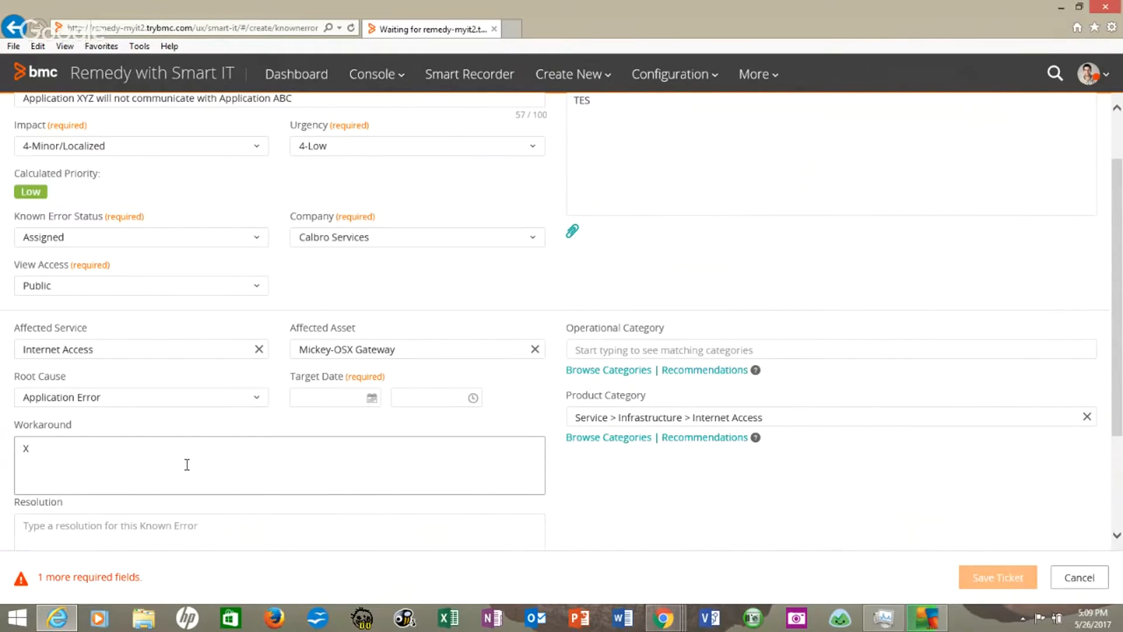
type("Y")
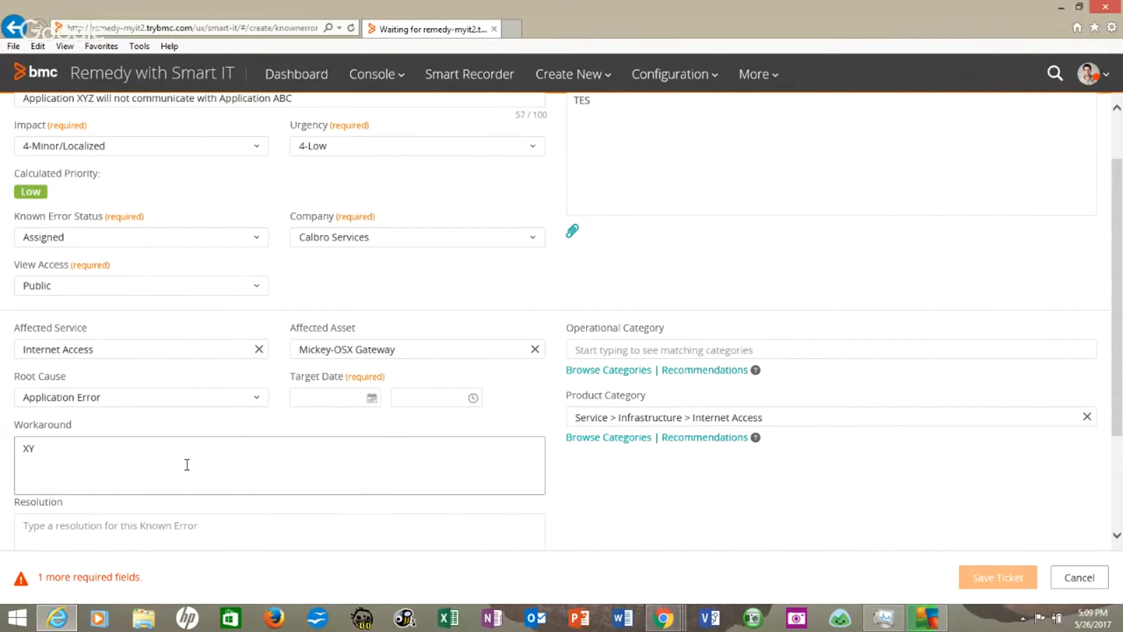
type("Z")
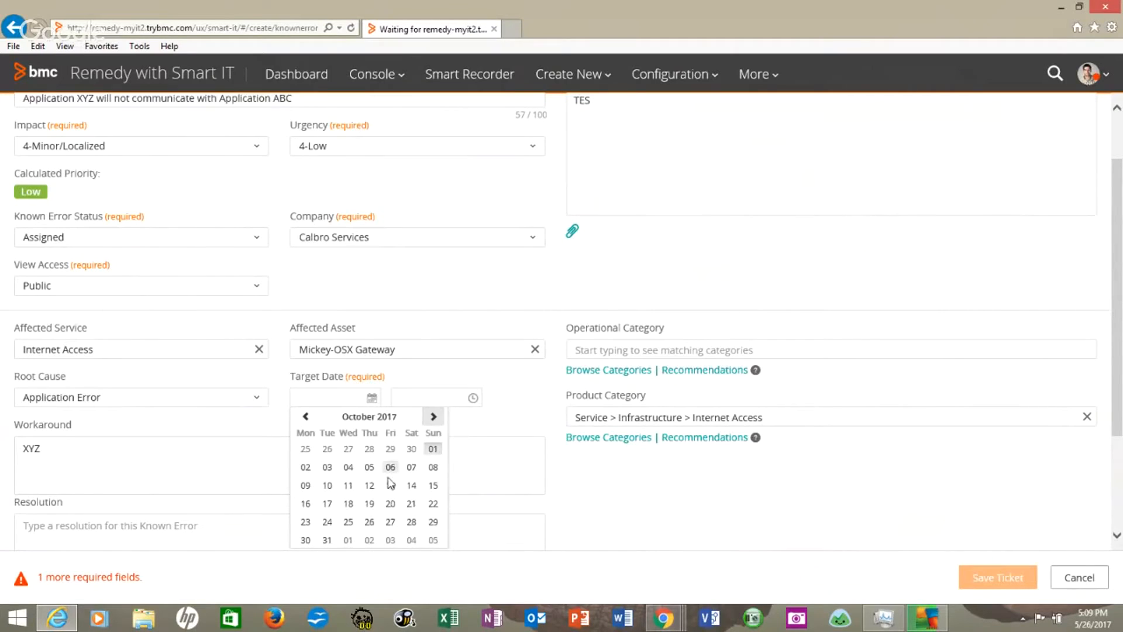
Set the target date to Oct 12, 2017 12:00 AM and move into the Resolution field.
left_click(369, 484)
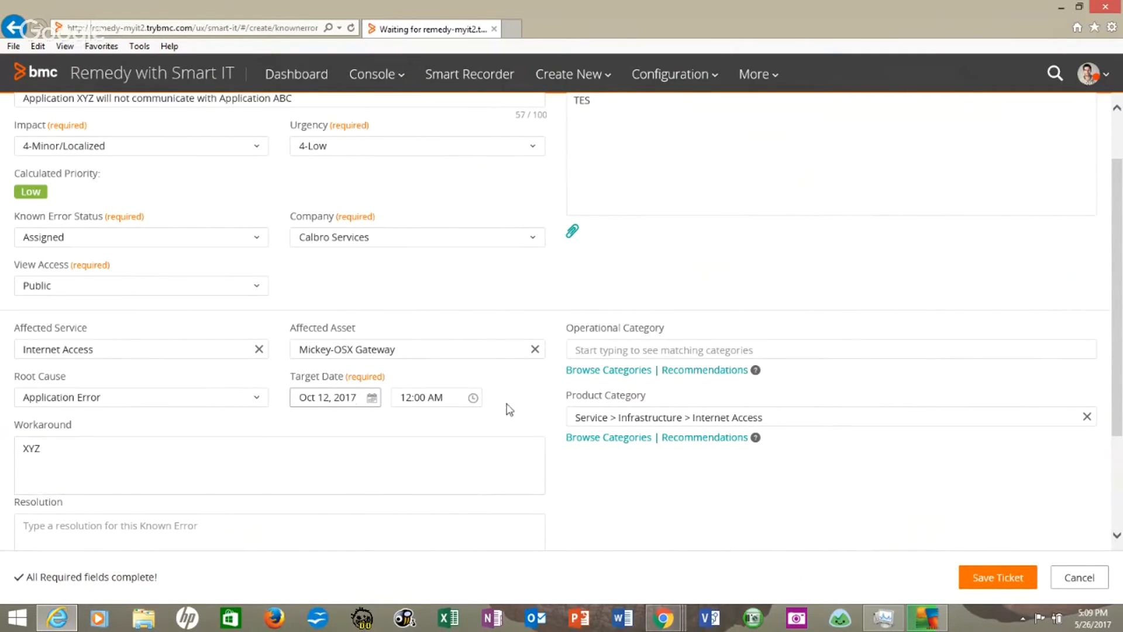
left_click(278, 531)
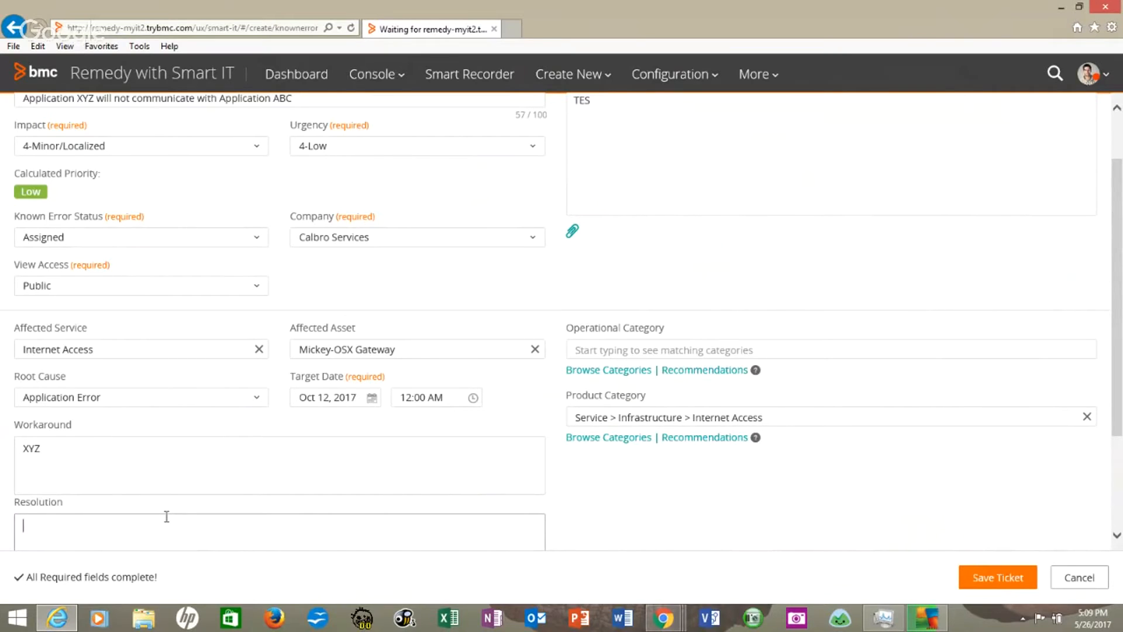
mouse_move(628, 523)
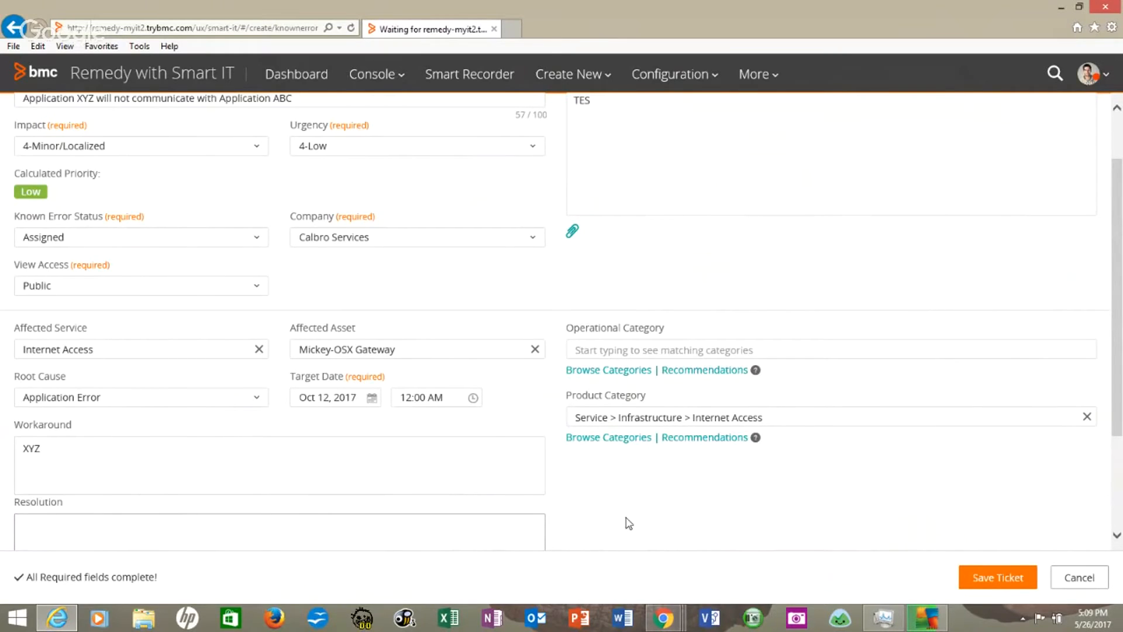